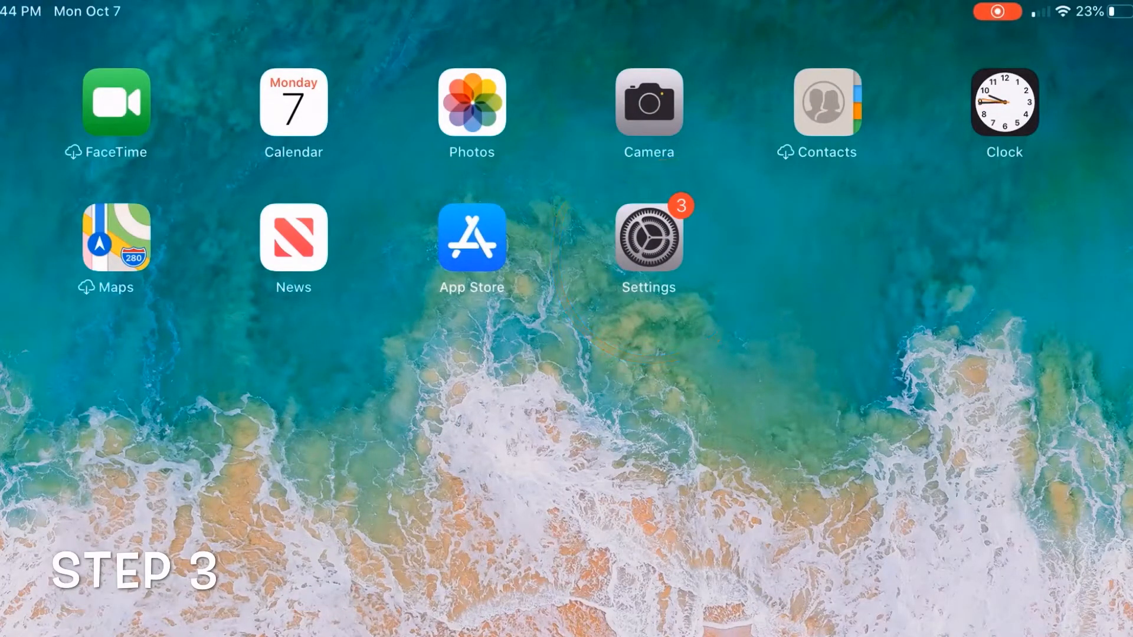
Step: Launch the Settings app from the Home Screen to reach the General settings list
click(648, 237)
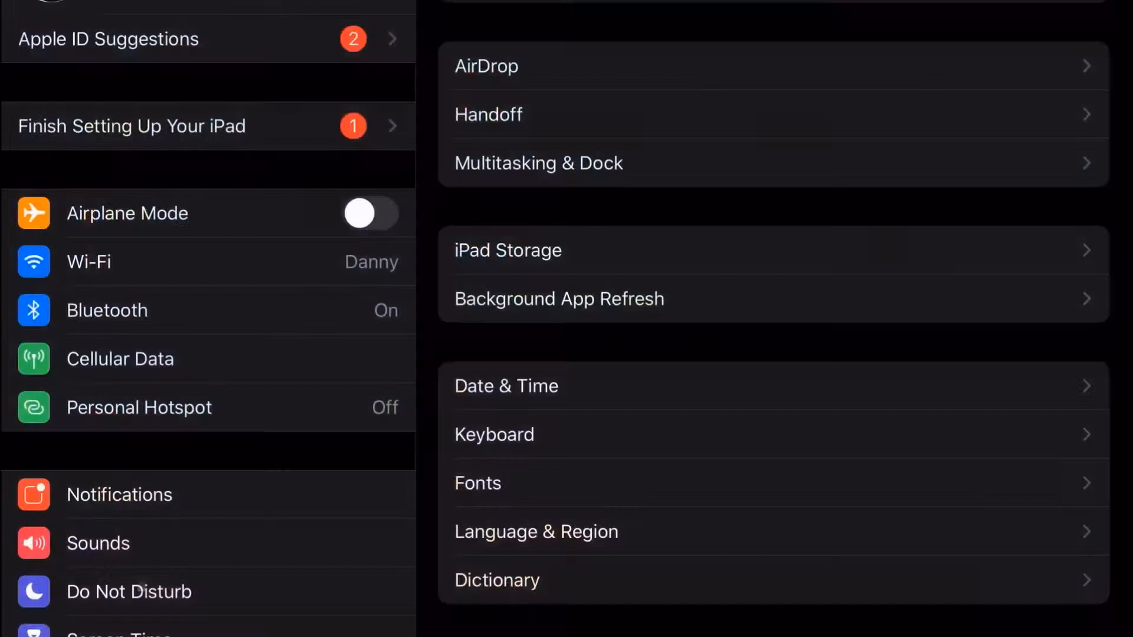